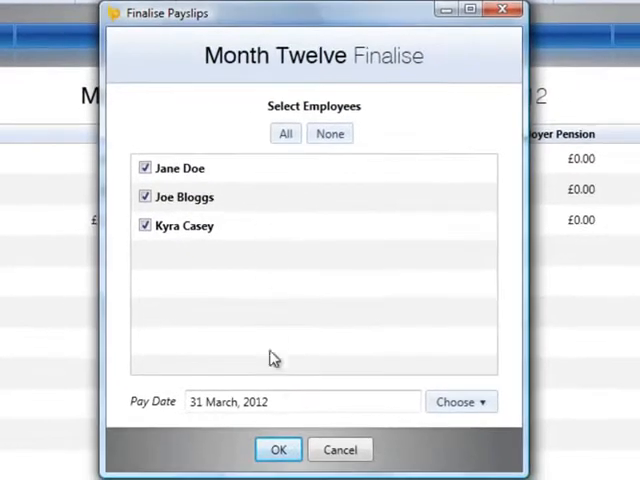
Step: Finalise the Month Twelve payslips for all three employees, then go to Employees
left_click(278, 449)
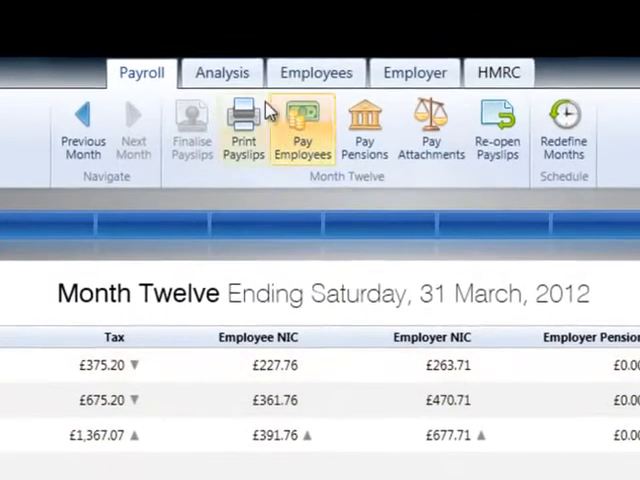
left_click(316, 72)
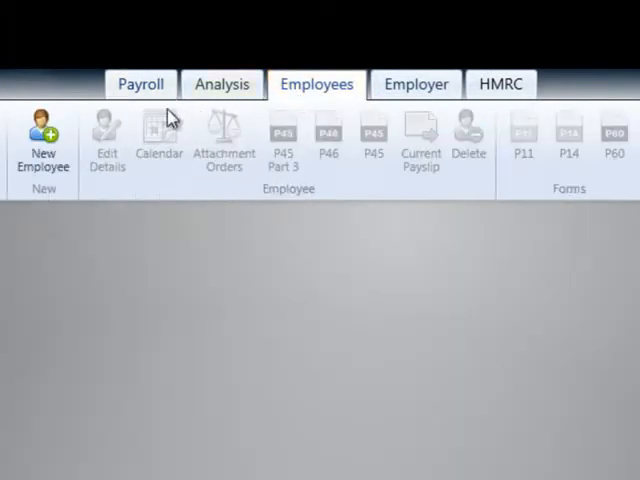
Step: Start a new employee record for the omitted employee
left_click(43, 145)
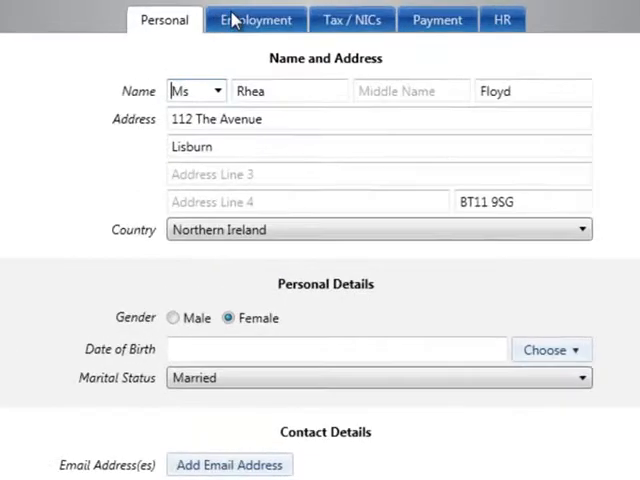
left_click(253, 19)
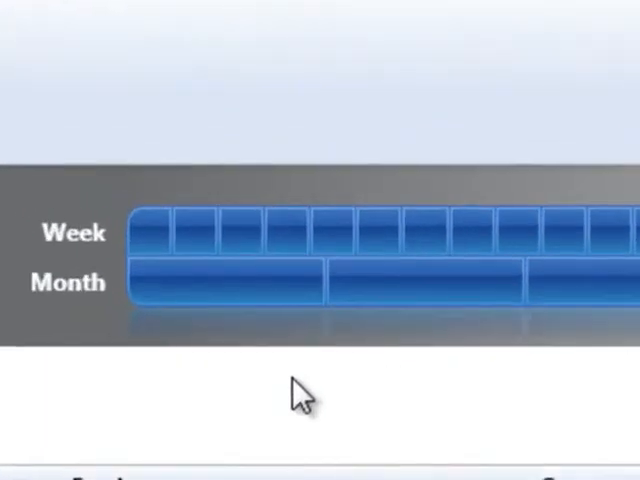
mouse_move(150, 235)
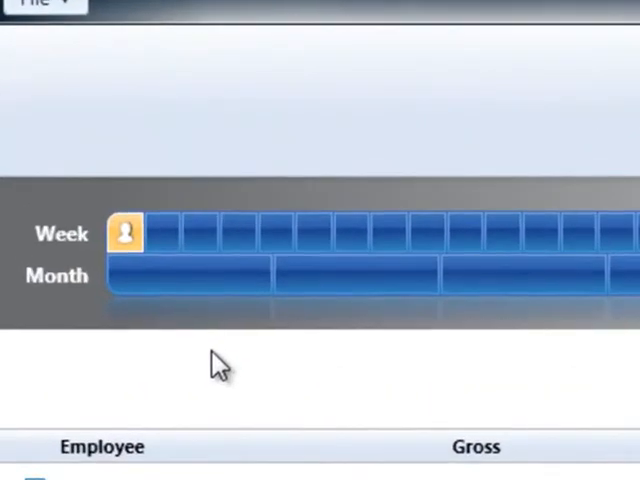
mouse_move(130, 245)
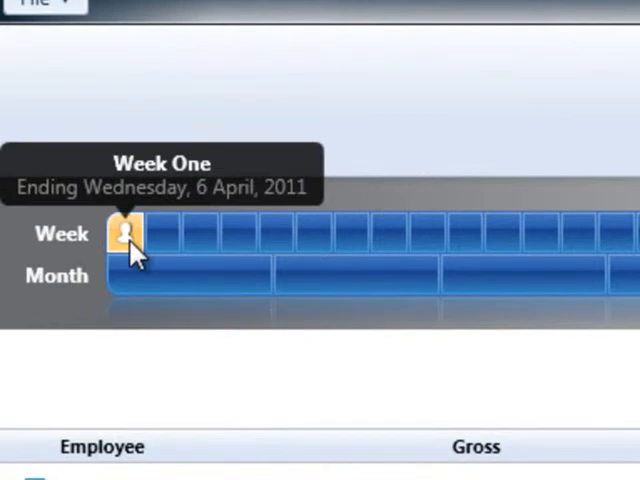